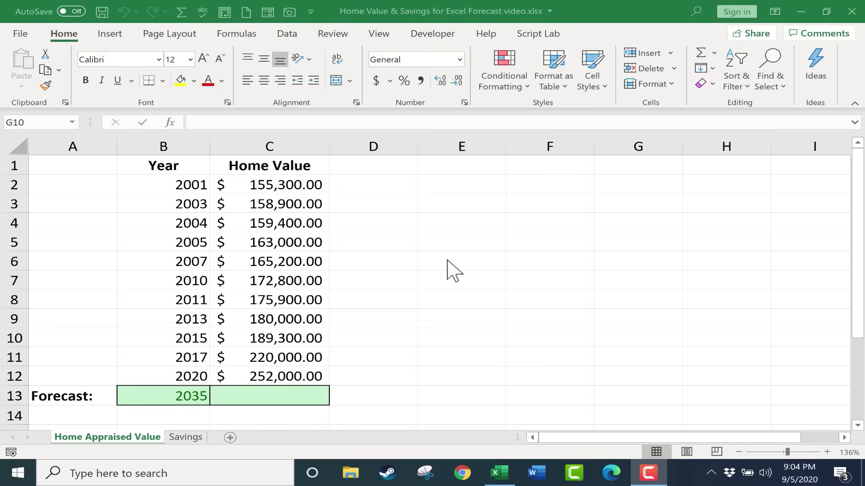
pyautogui.moveTo(455, 199)
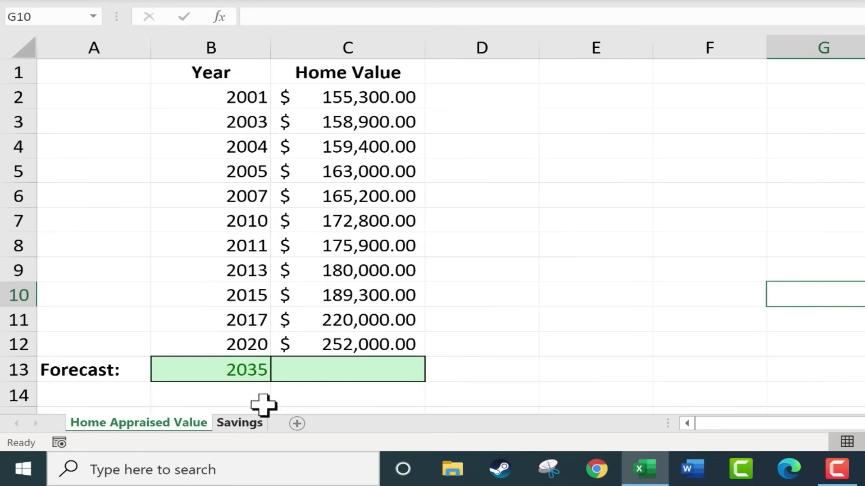
# - Review the Savings sheet data and the home value years 2001 and 2003
pyautogui.click(238, 422)
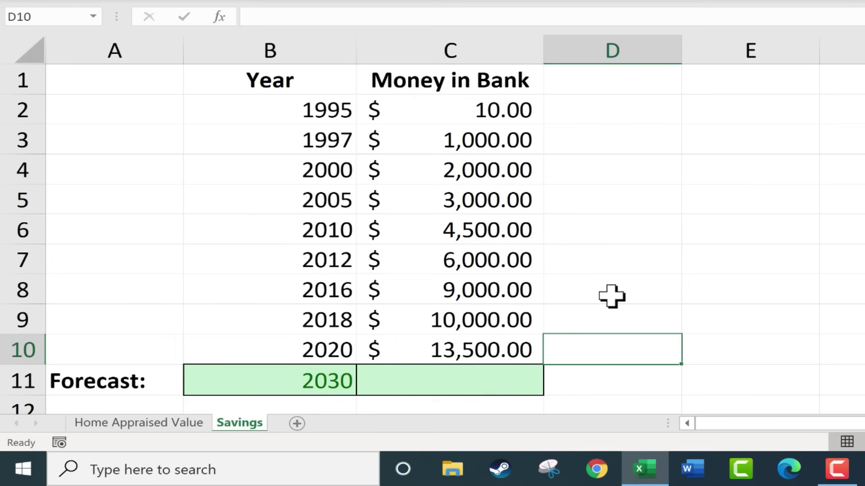
pyautogui.click(138, 423)
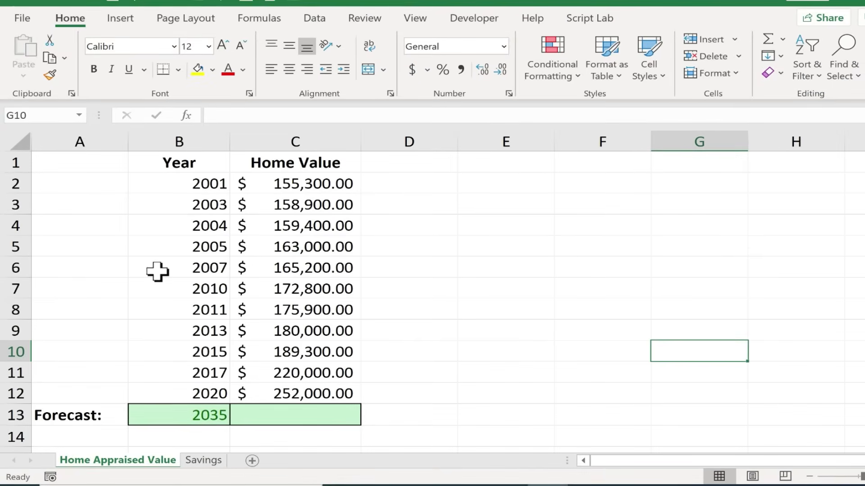
pyautogui.moveTo(193, 192)
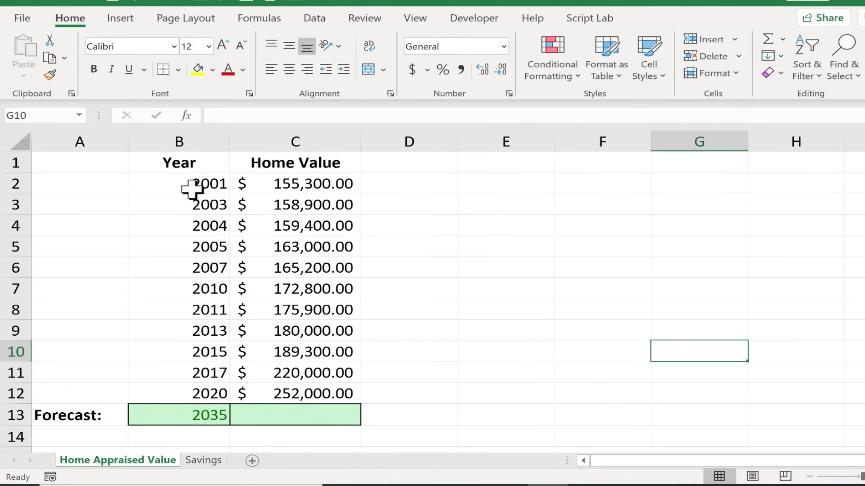
pyautogui.moveTo(193, 203)
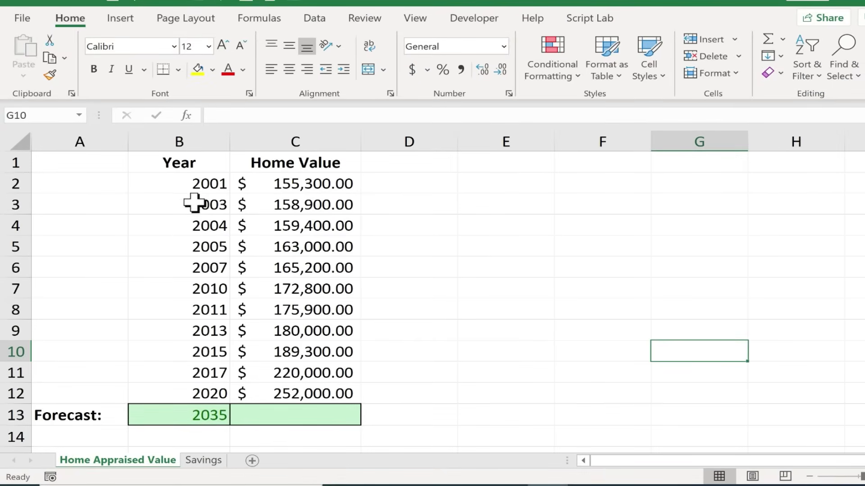
pyautogui.click(178, 183)
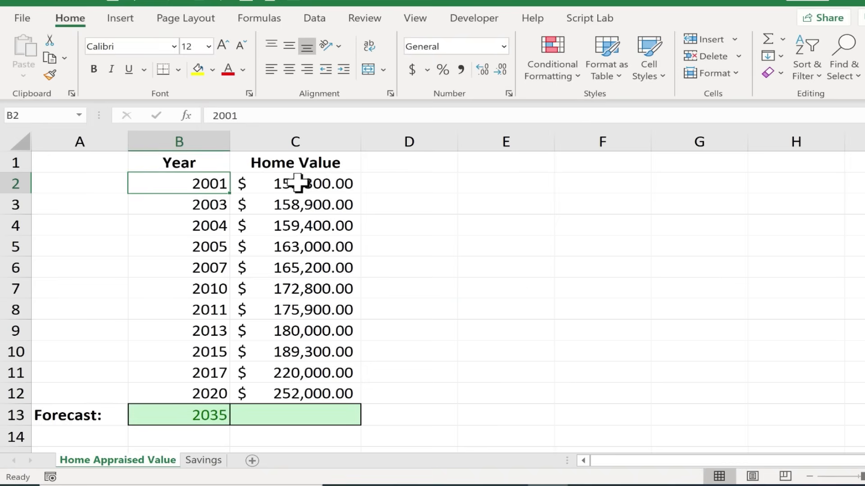
pyautogui.click(295, 184)
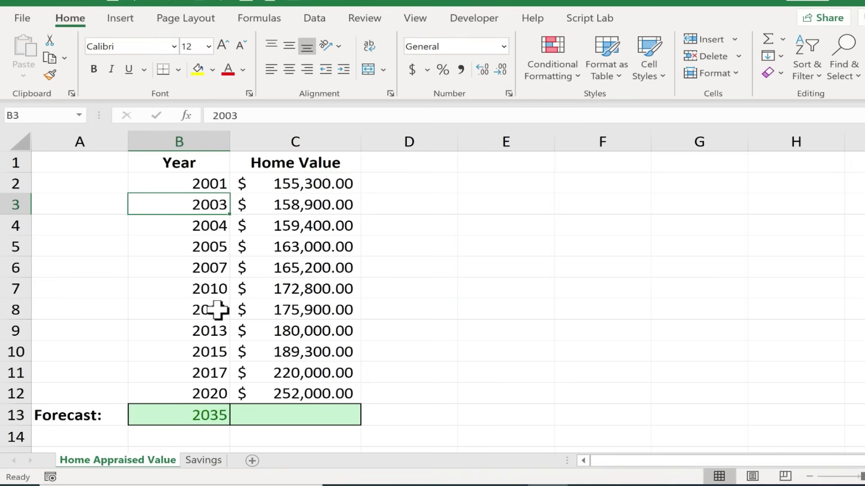
pyautogui.click(178, 226)
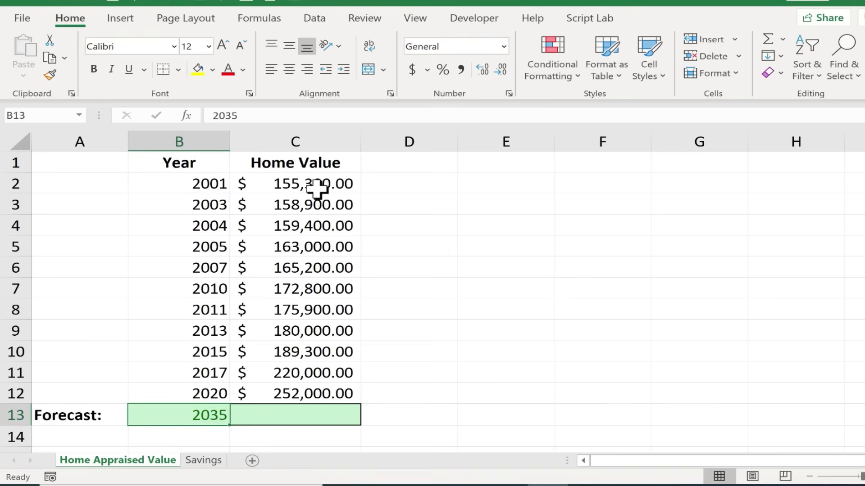
pyautogui.moveTo(311, 427)
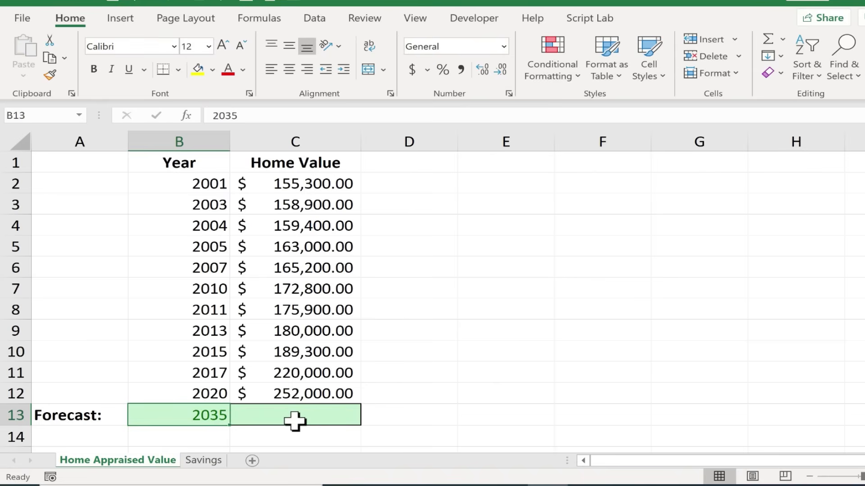
# - Start a =forecast formula in C13 beside the year 2035
pyautogui.moveTo(178, 184); pyautogui.dragTo(294, 393)
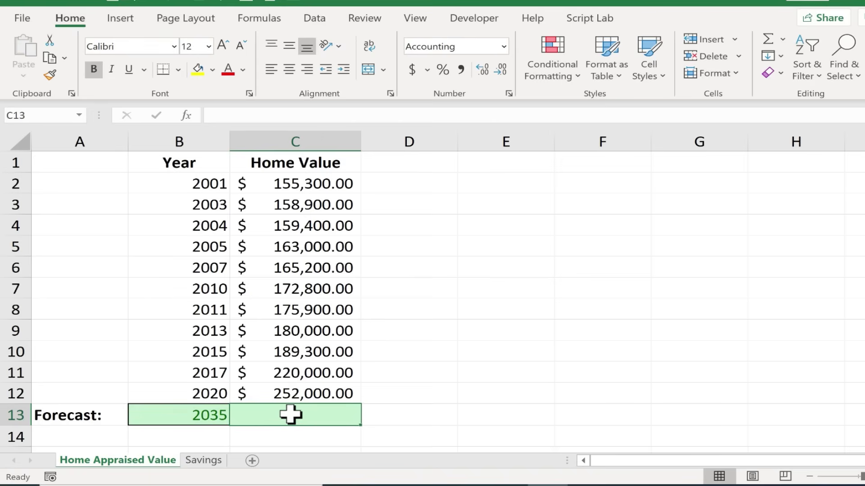
pyautogui.write('=')
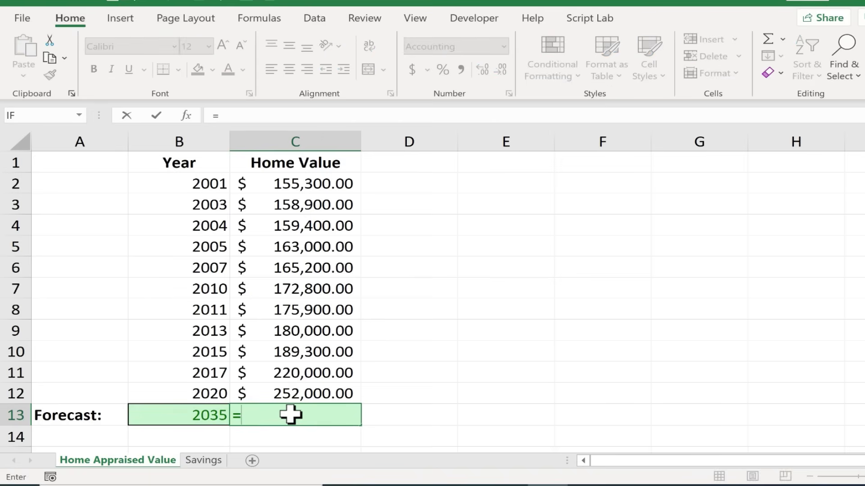
pyautogui.write('forecast')
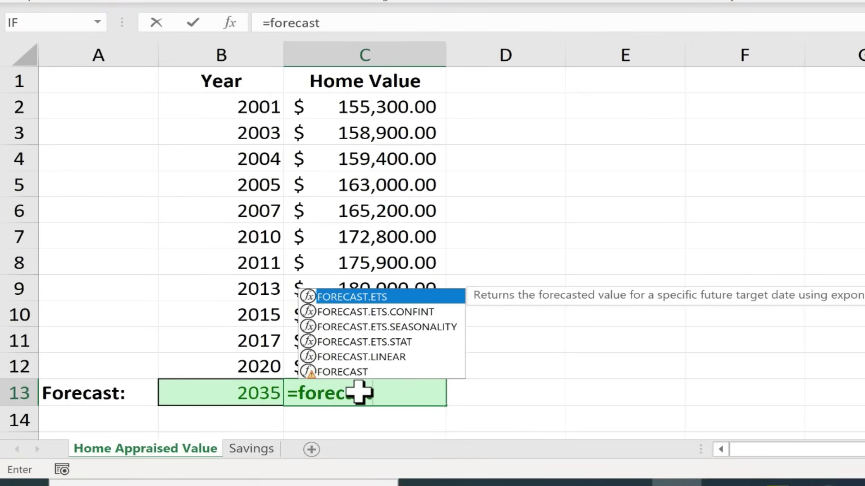
pyautogui.moveTo(379, 365)
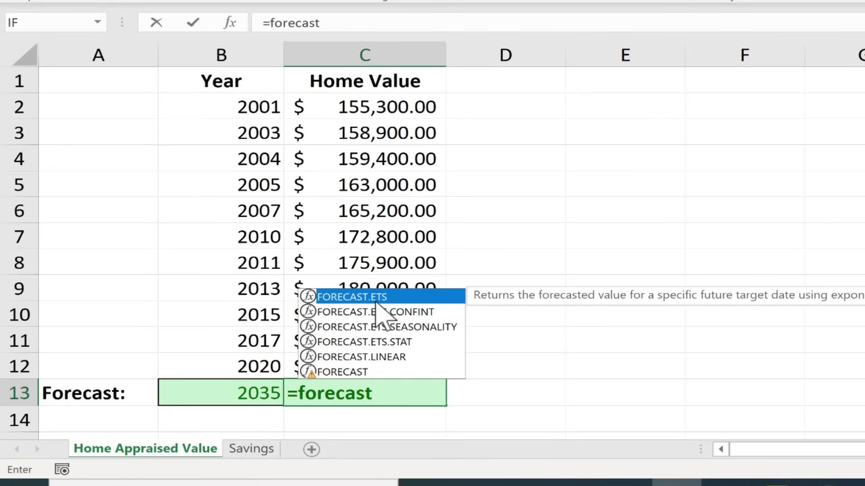
pyautogui.moveTo(397, 375)
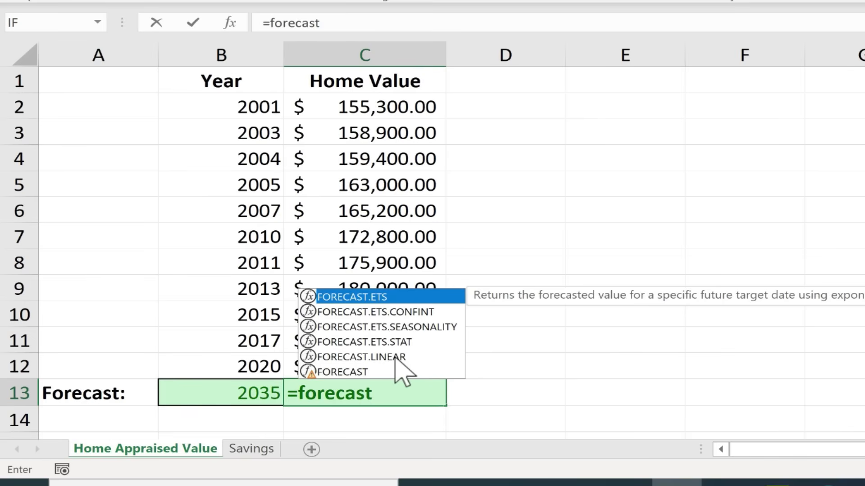
pyautogui.moveTo(380, 368)
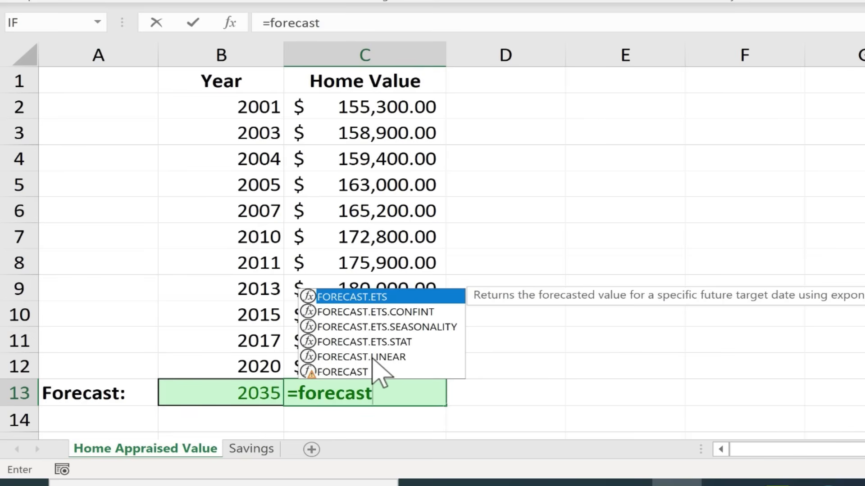
pyautogui.moveTo(362, 369)
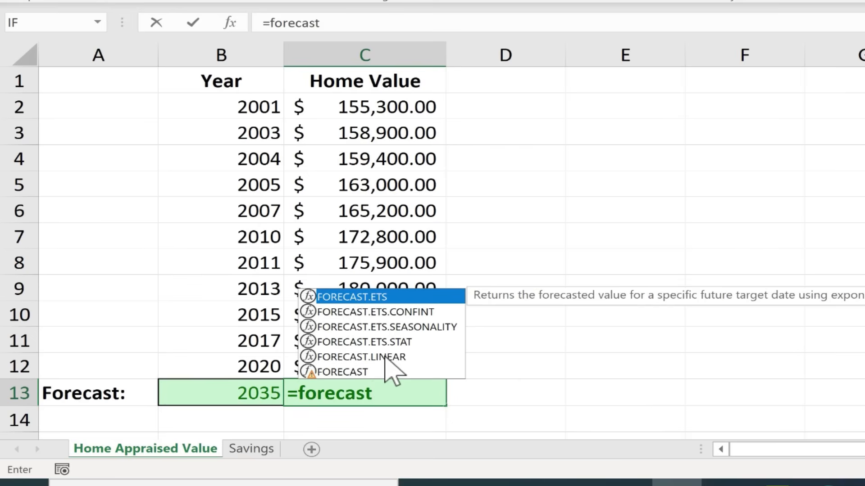
pyautogui.moveTo(403, 306)
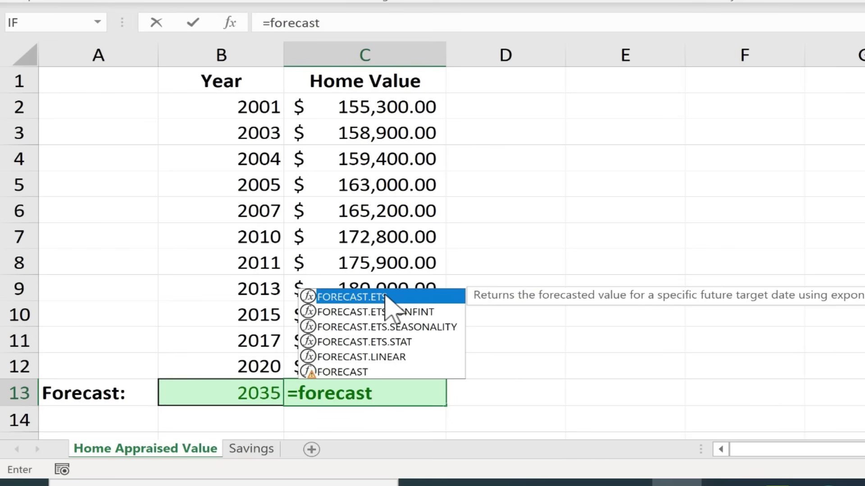
pyautogui.moveTo(382, 312)
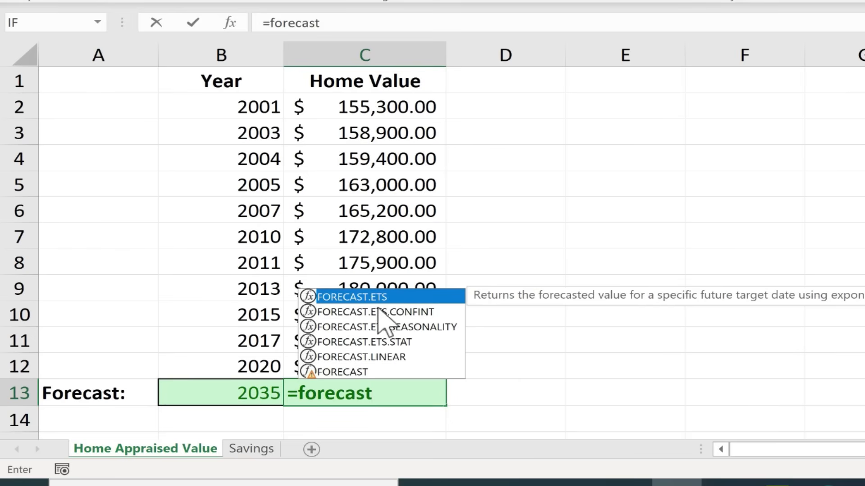
pyautogui.moveTo(425, 378)
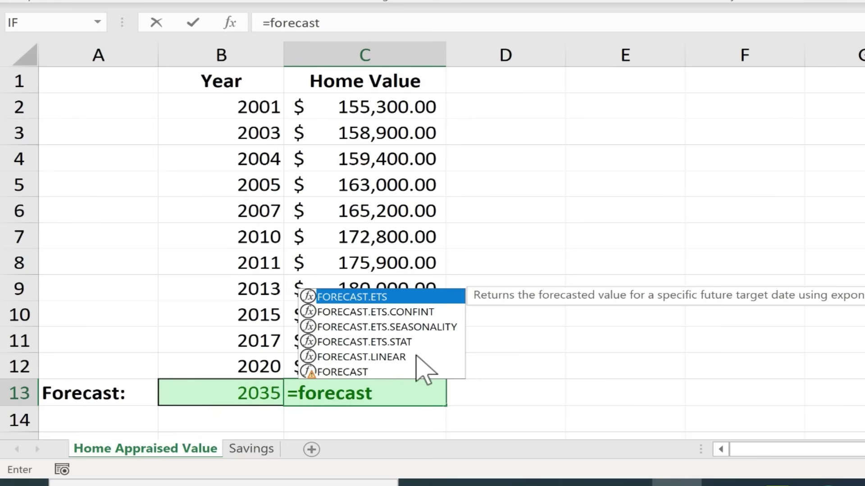
pyautogui.moveTo(411, 364)
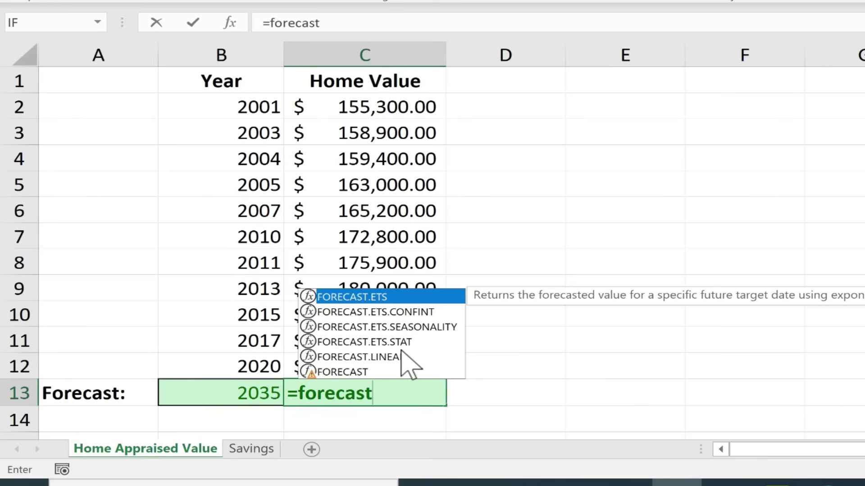
pyautogui.moveTo(420, 345)
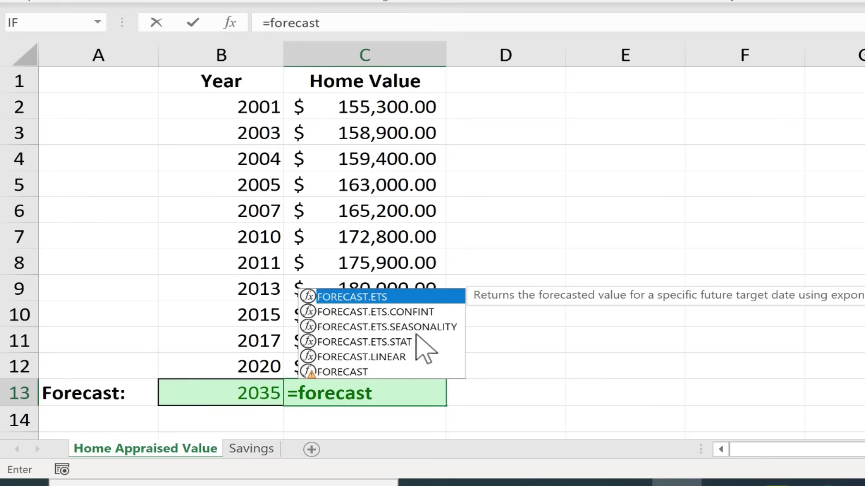
pyautogui.moveTo(407, 391)
pyautogui.write('(')
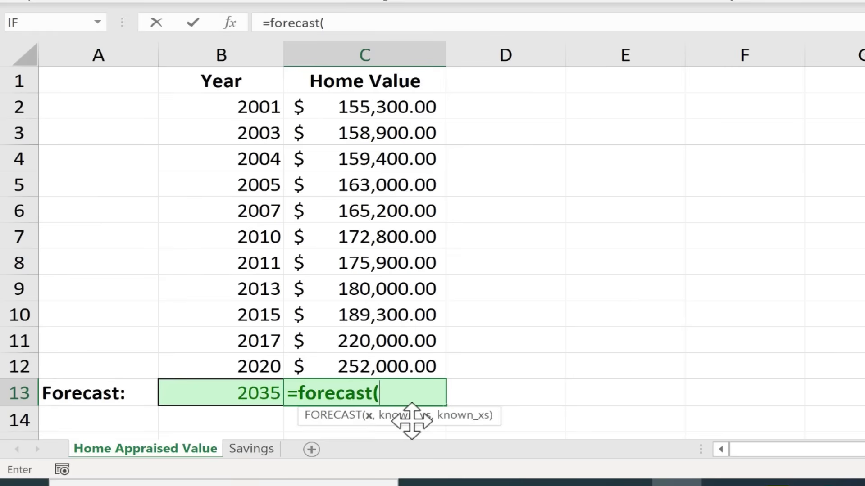
pyautogui.moveTo(444, 423)
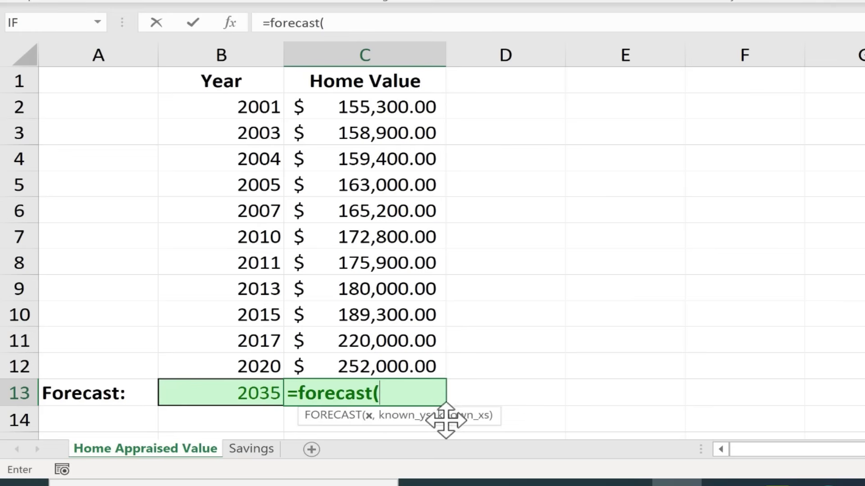
pyautogui.moveTo(499, 423)
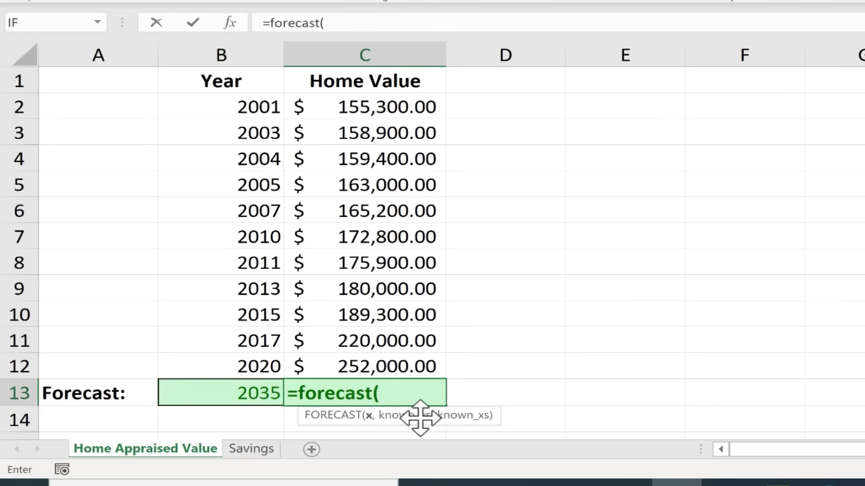
pyautogui.moveTo(392, 396)
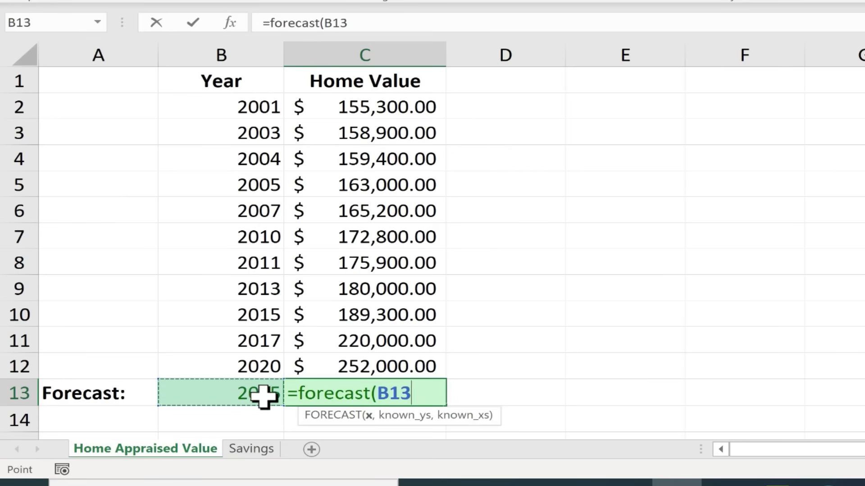
pyautogui.moveTo(247, 27)
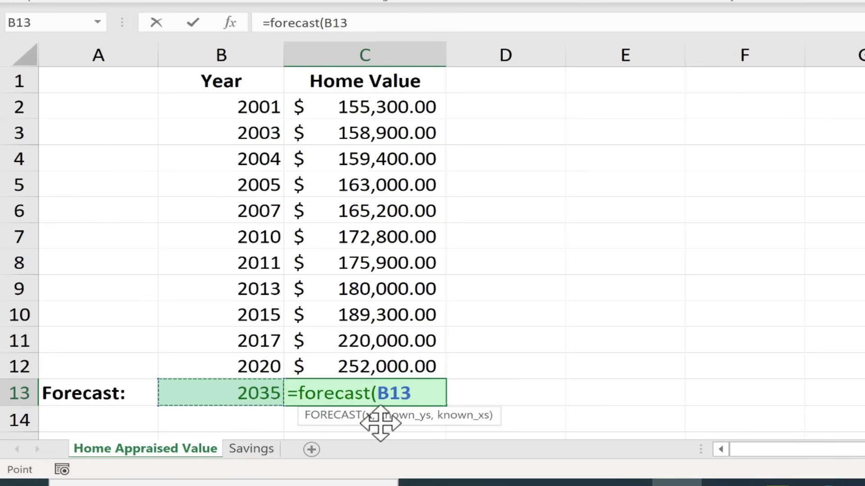
# - Add home values C2:C12 as known y's and years B2:B12 as known x's
pyautogui.write(',')
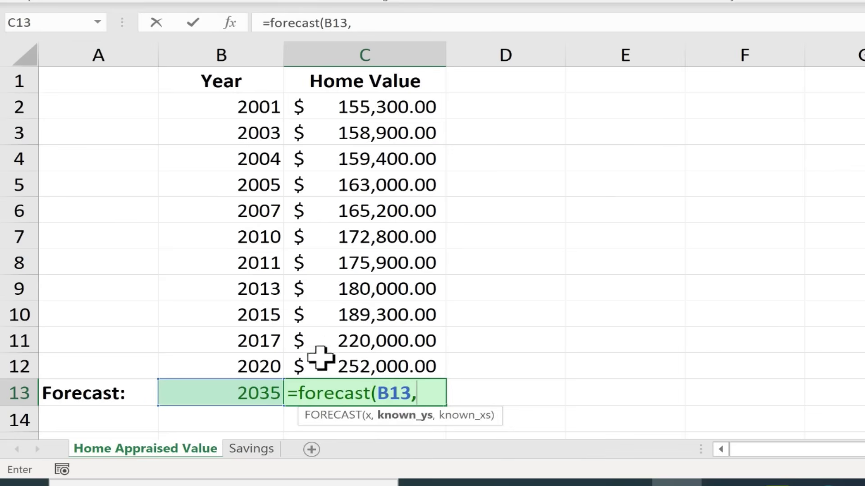
pyautogui.moveTo(400, 106)
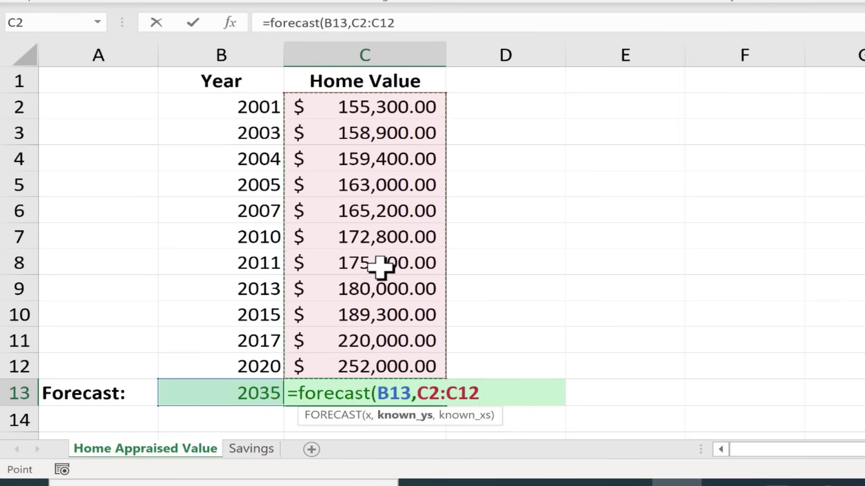
pyautogui.moveTo(403, 392)
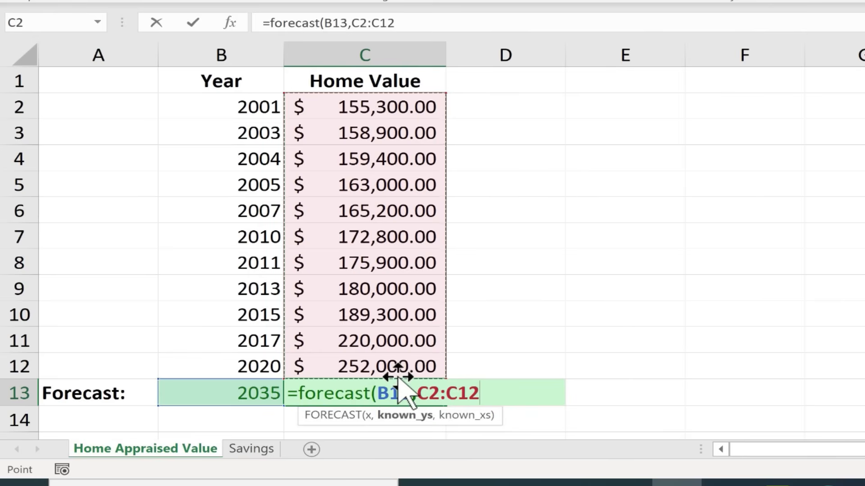
pyautogui.write(',B2:B12')
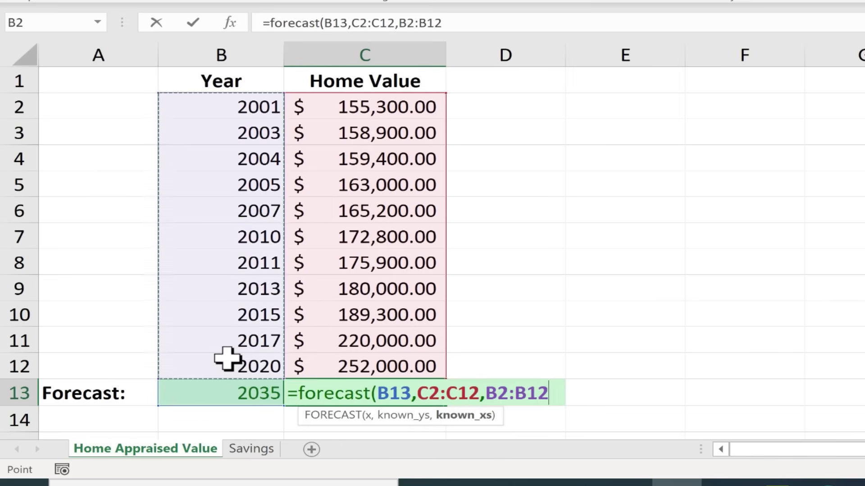
# - Commit the formula so C13 shows the 2035 forecast of $291,777.04
pyautogui.press('Enter')
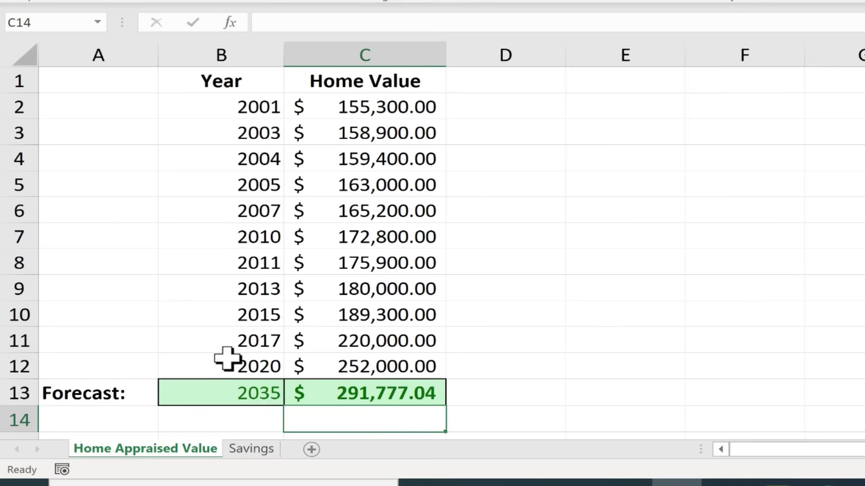
pyautogui.moveTo(365, 64)
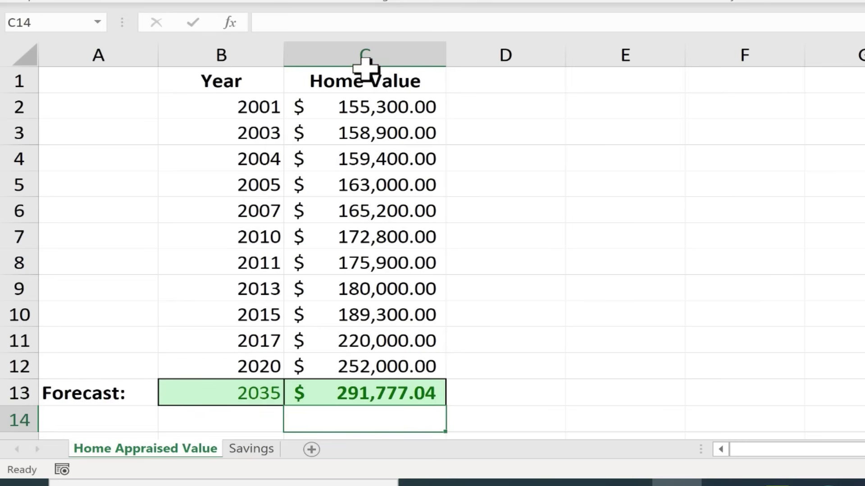
pyautogui.click(244, 400)
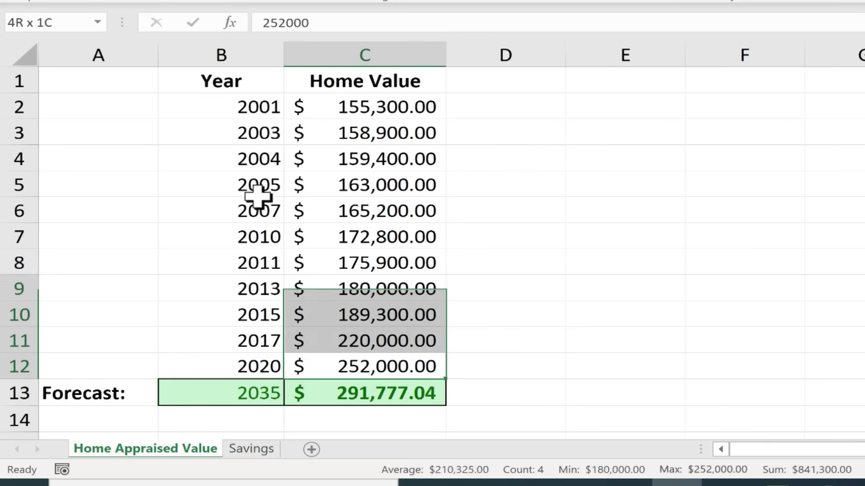
pyautogui.click(505, 288)
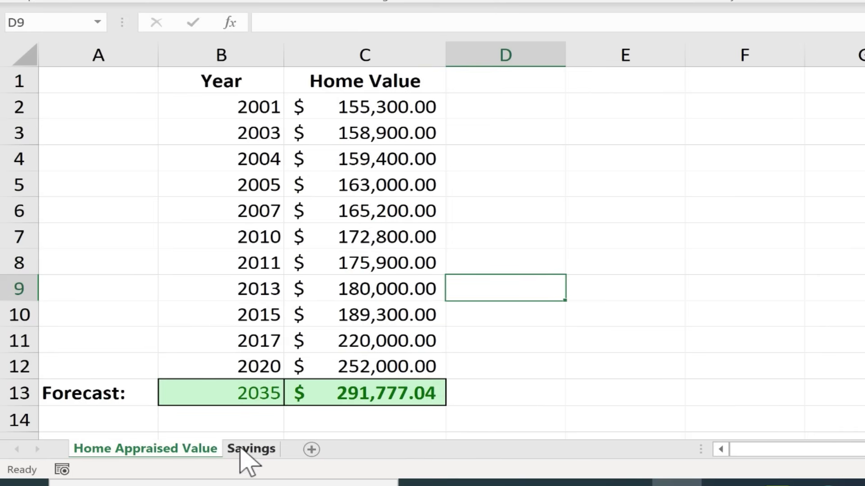
# - Switch to the Savings sheet and select the empty 2030 forecast cell C11
pyautogui.click(250, 449)
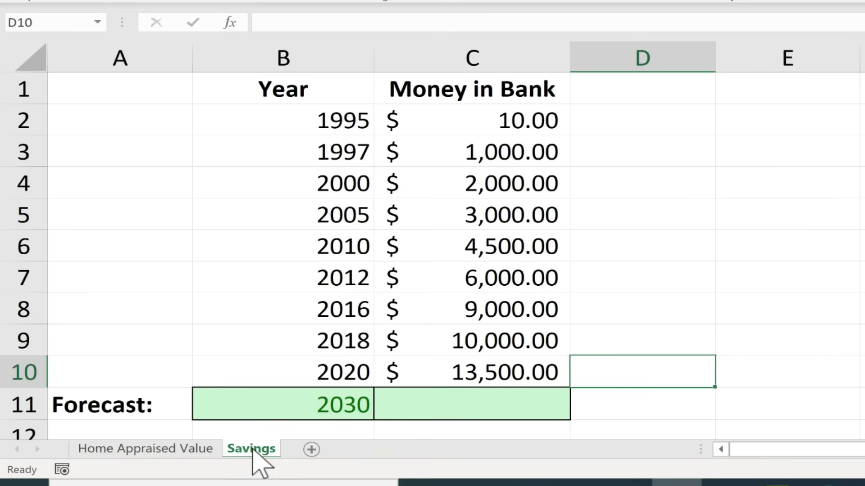
pyautogui.moveTo(286, 469)
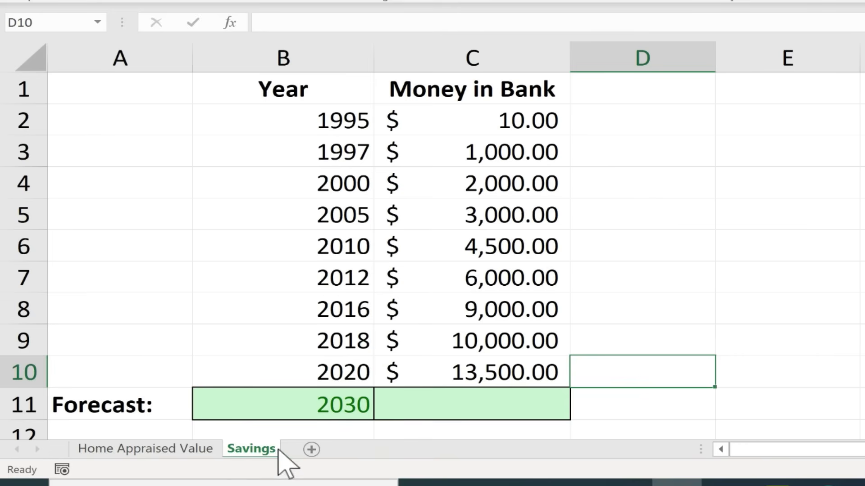
pyautogui.moveTo(527, 113)
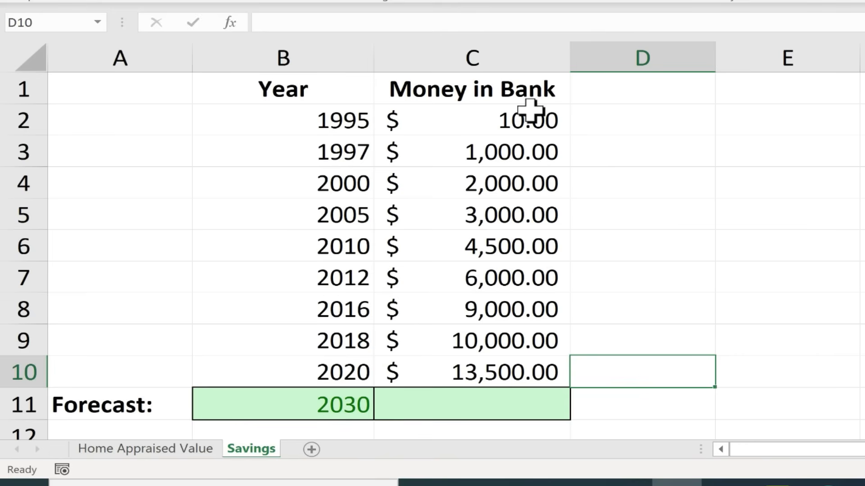
pyautogui.moveTo(499, 359)
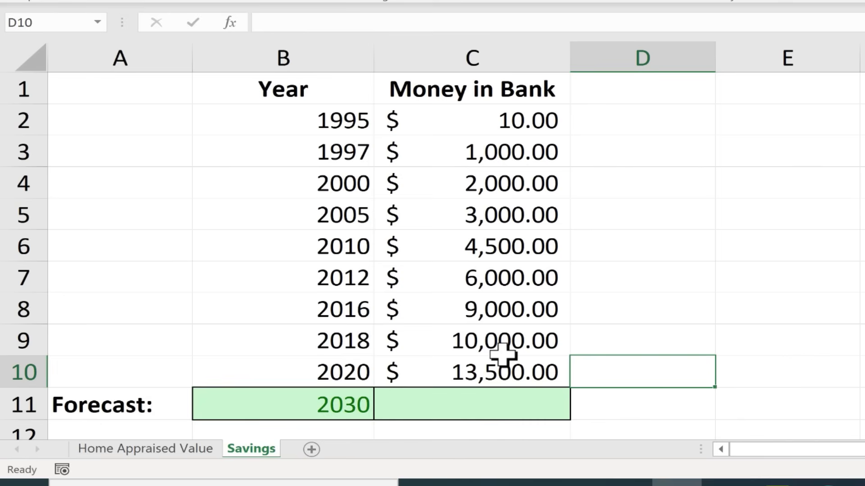
pyautogui.moveTo(518, 394)
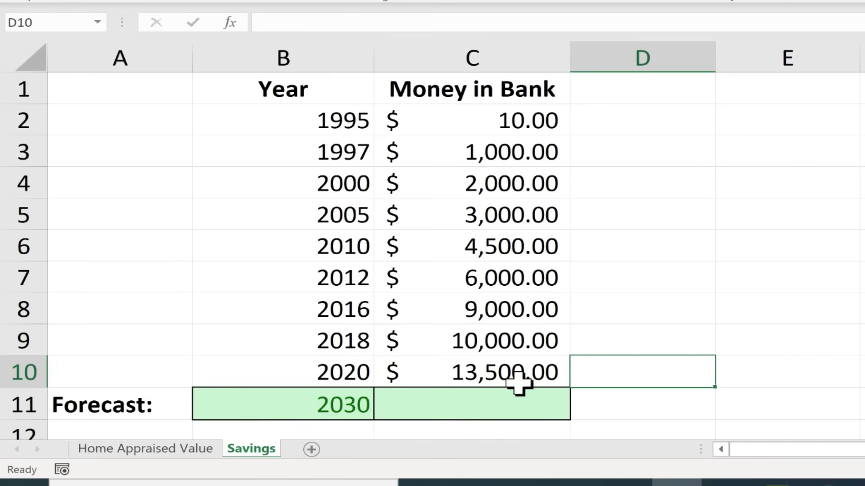
pyautogui.moveTo(320, 116)
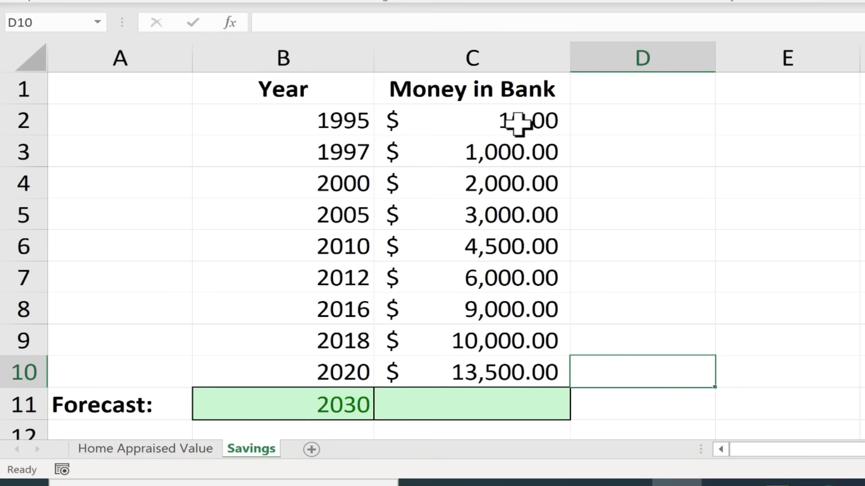
pyautogui.click(282, 216)
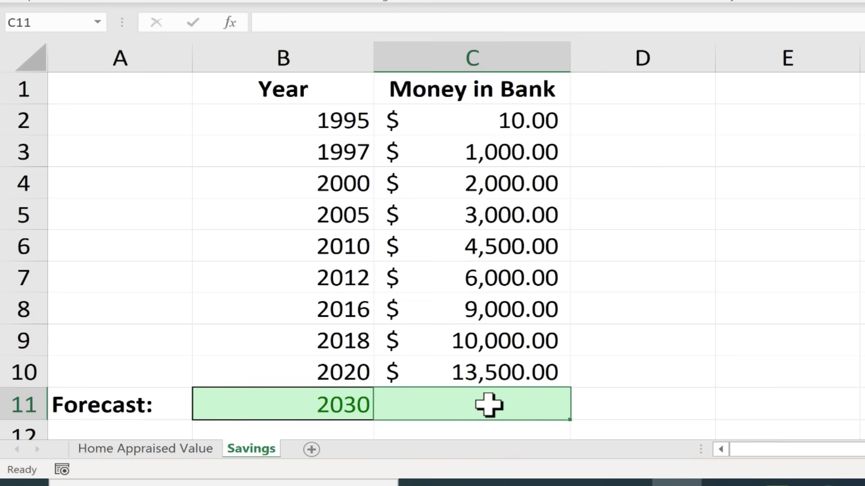
# - Start =forecast in C11 with B11 as target and Money in Bank C2:C10 as known values
pyautogui.write('=')
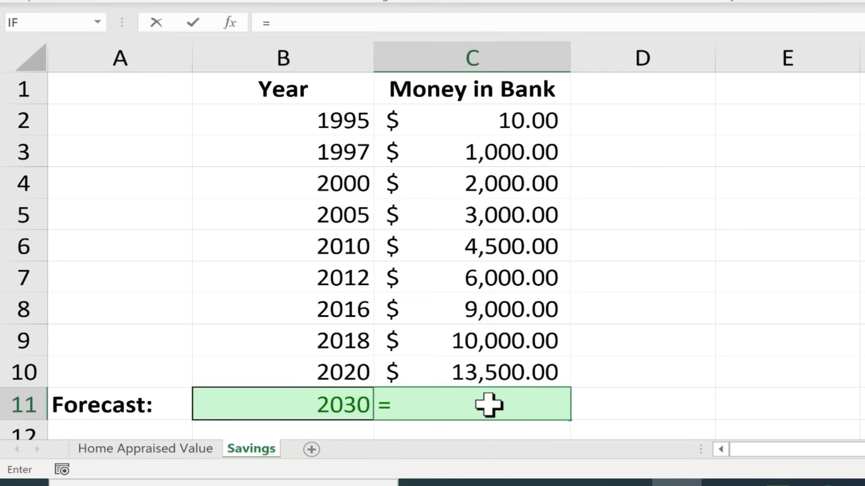
pyautogui.write('forecast(')
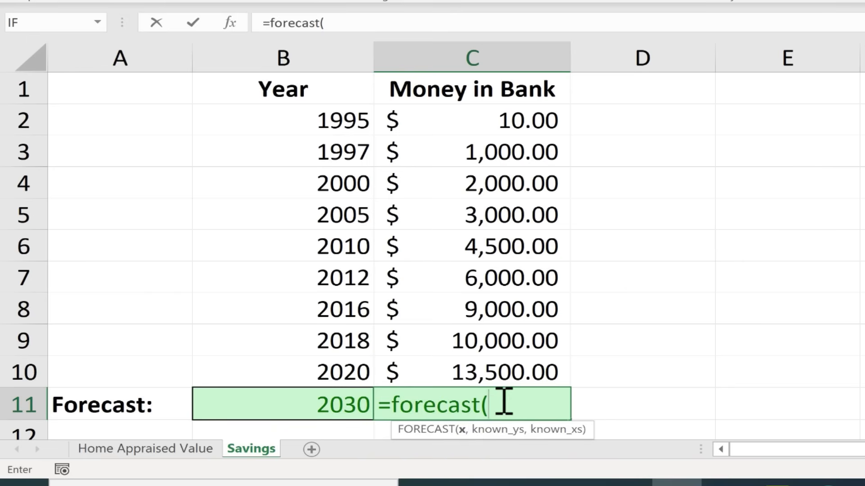
pyautogui.moveTo(346, 405)
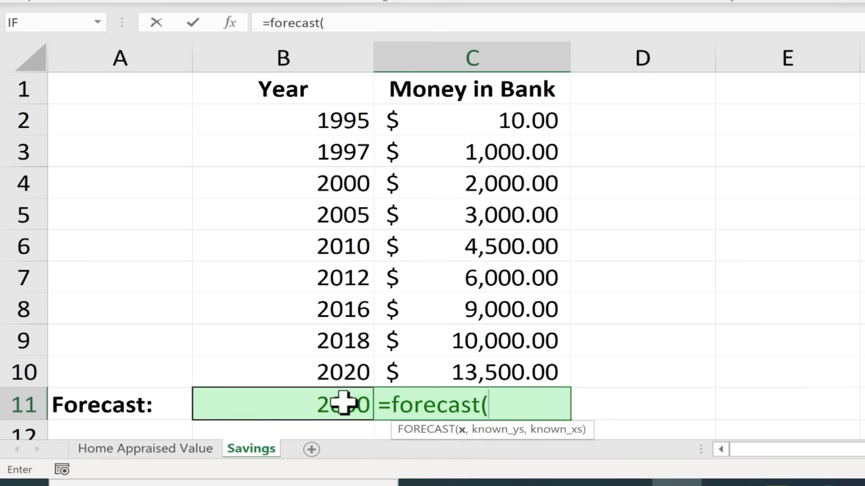
pyautogui.click(282, 404)
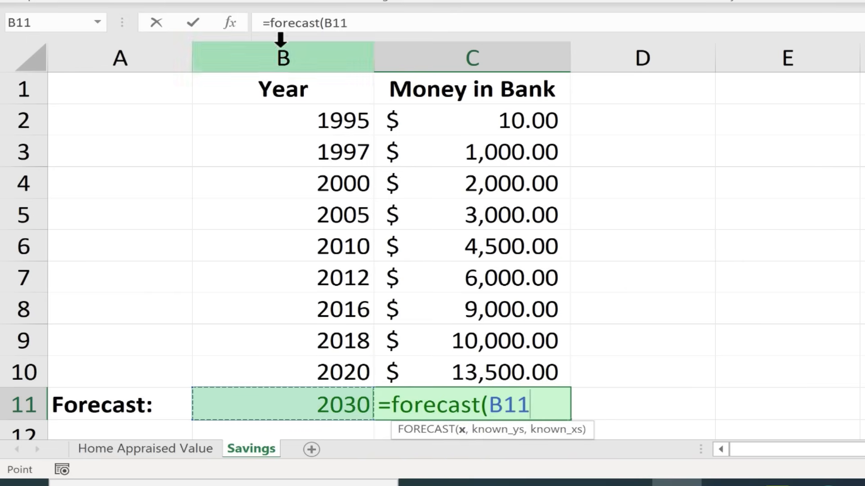
pyautogui.write(',')
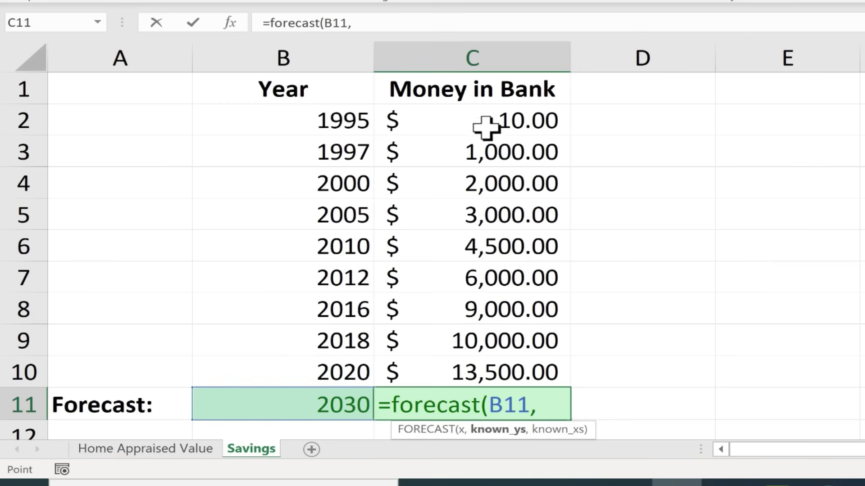
pyautogui.moveTo(472, 120); pyautogui.dragTo(471, 372)
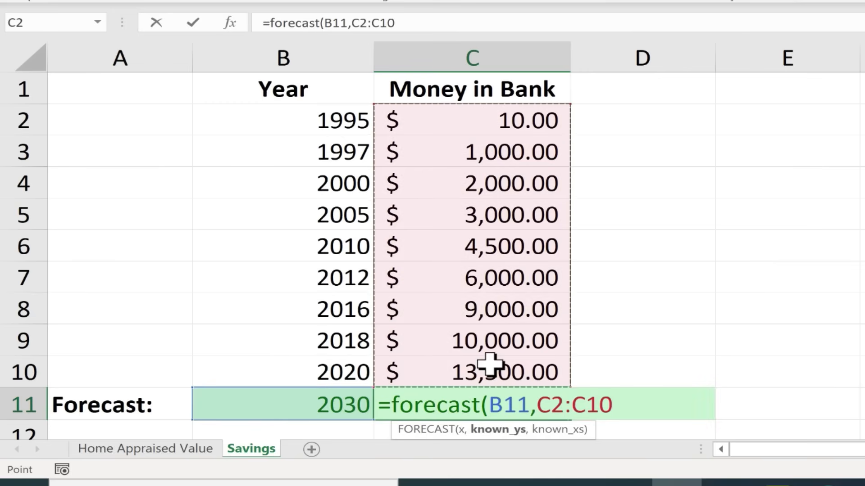
# - Add years B2:B10 as known x's and commit, giving a 2030 savings forecast of 15,755.72
pyautogui.write(',')
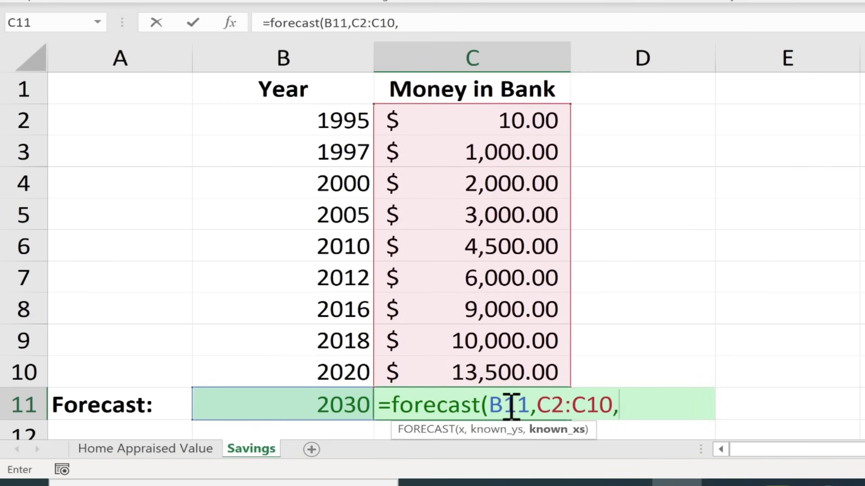
pyautogui.click(291, 122)
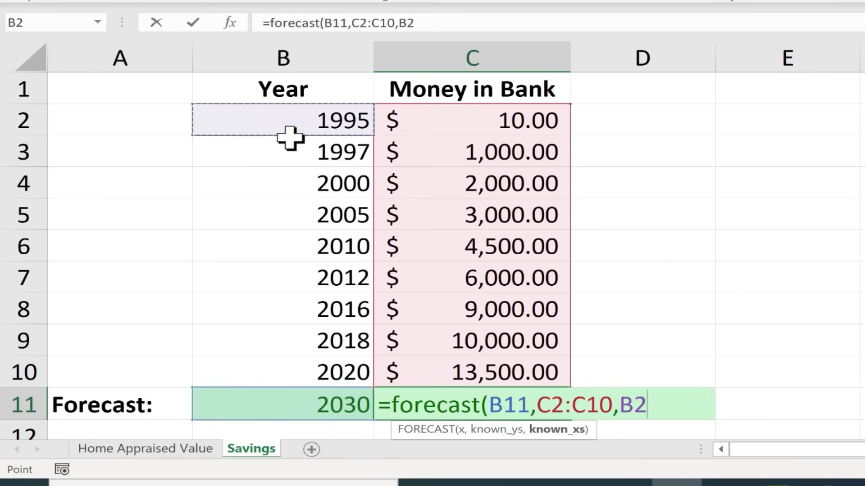
pyautogui.moveTo(281, 119); pyautogui.dragTo(282, 372)
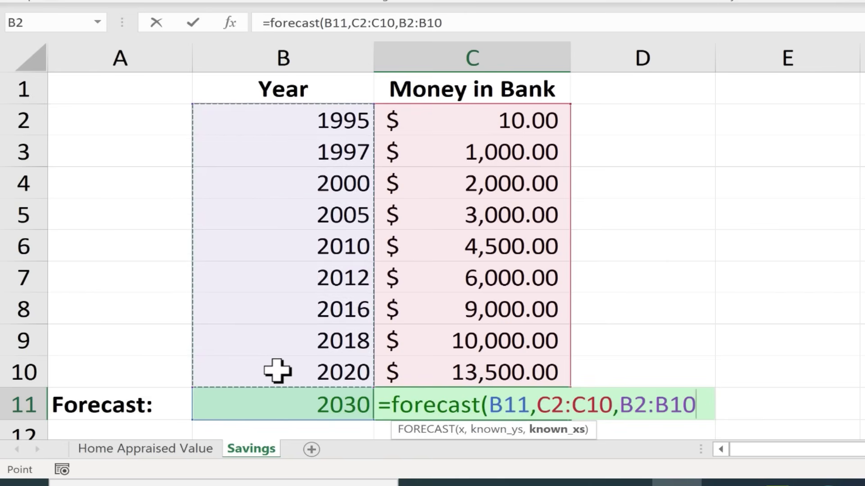
pyautogui.write(')')
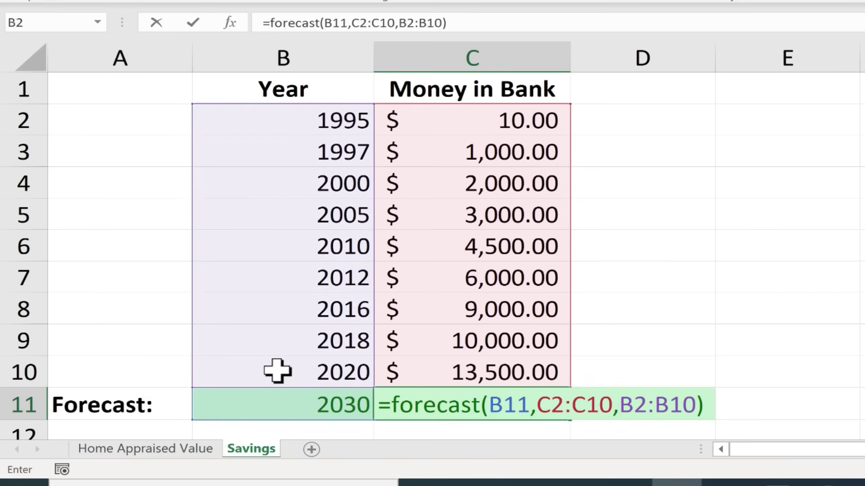
pyautogui.press('Enter')
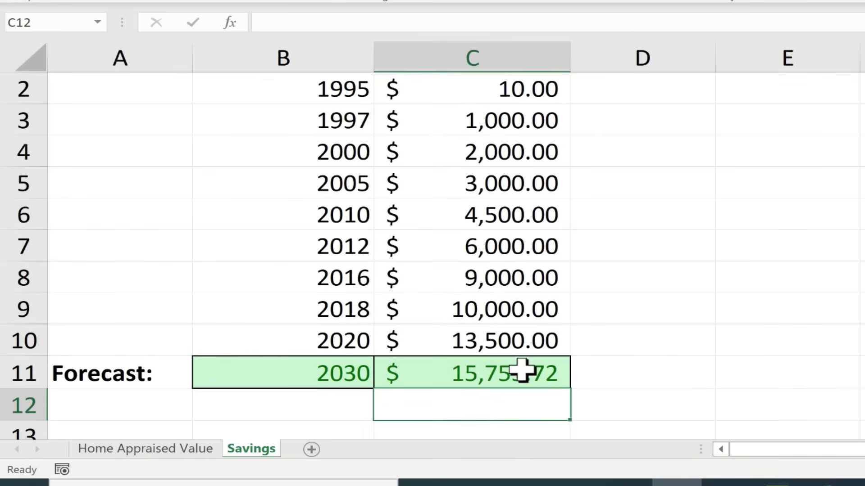
pyautogui.moveTo(361, 399)
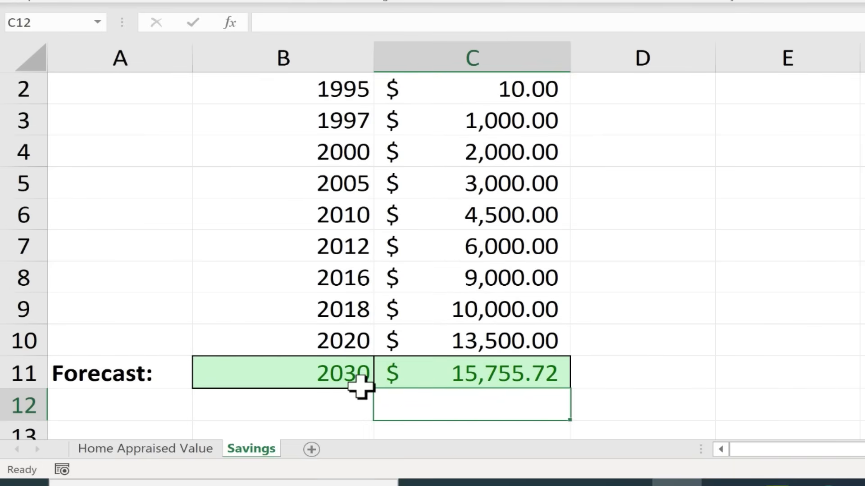
pyautogui.moveTo(499, 364)
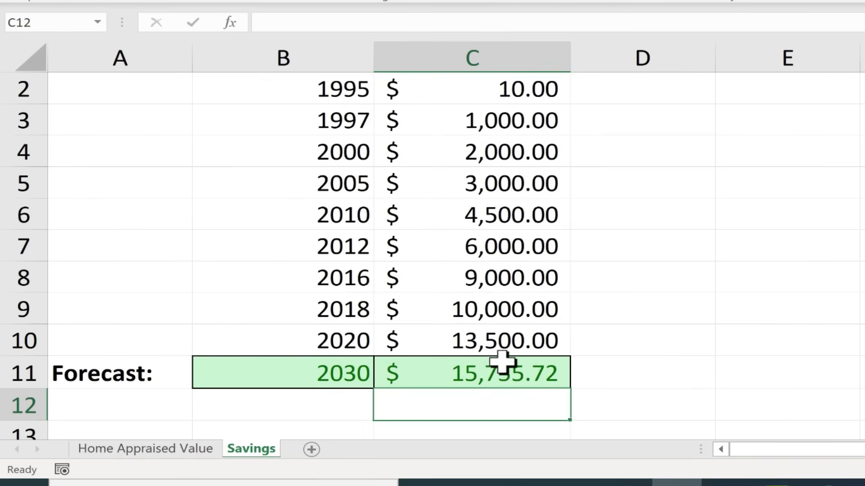
pyautogui.click(623, 406)
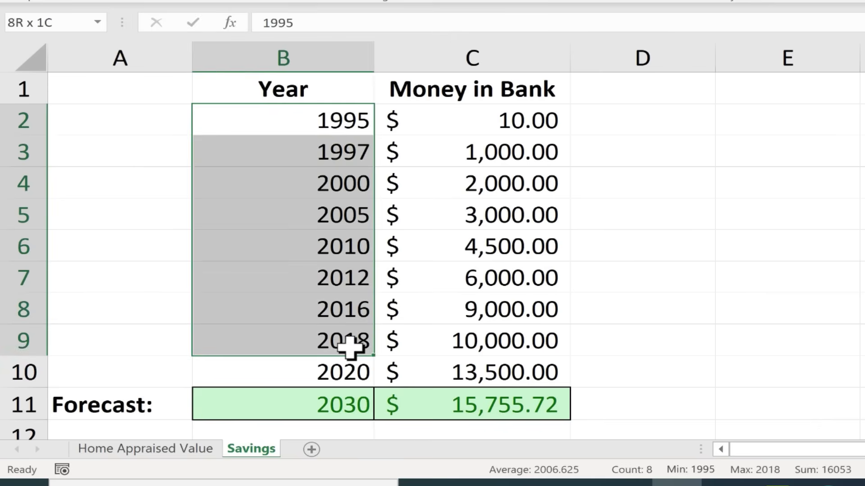
pyautogui.click(516, 417)
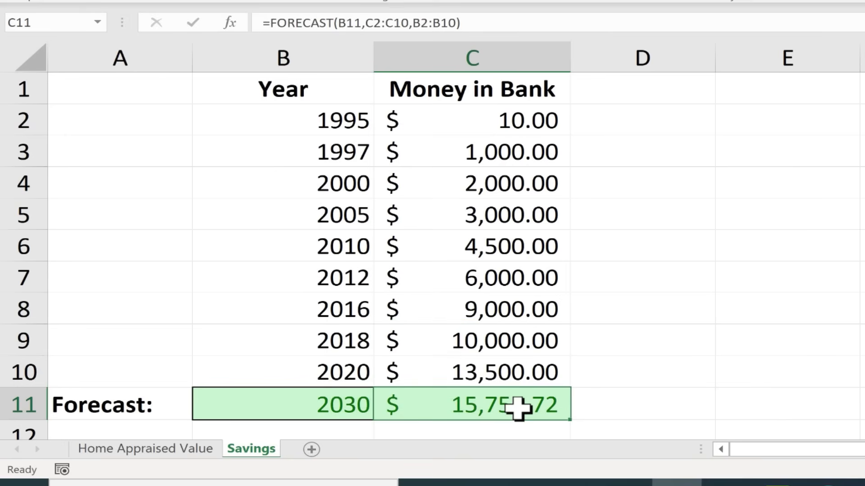
pyautogui.moveTo(375, 400)
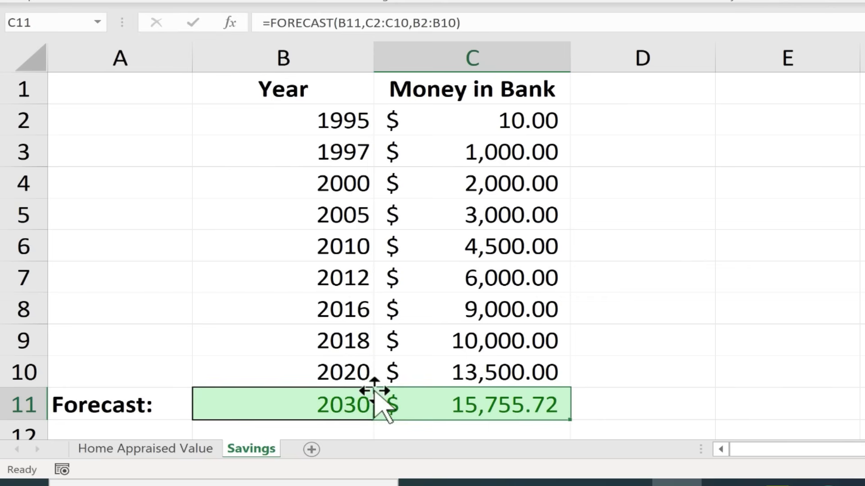
pyautogui.moveTo(326, 406)
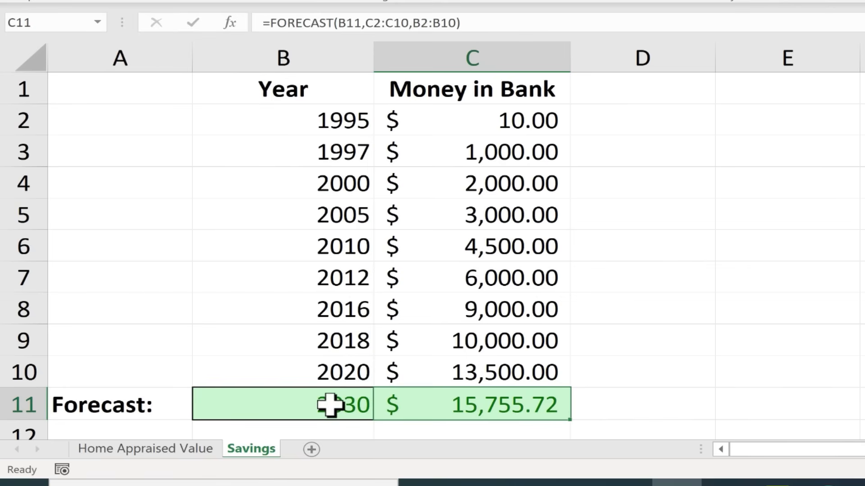
# - Change the savings forecast year to 2055, yielding $27,531.29, and return to Home Appraised Value
pyautogui.write('2')
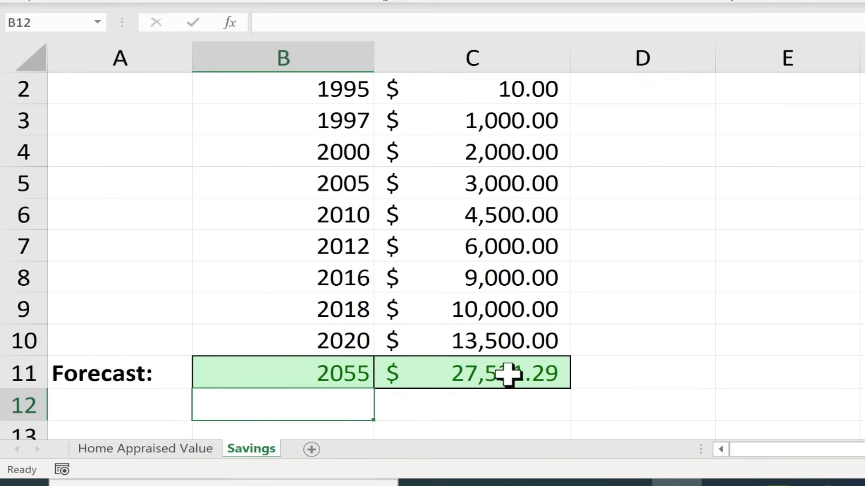
pyautogui.click(493, 376)
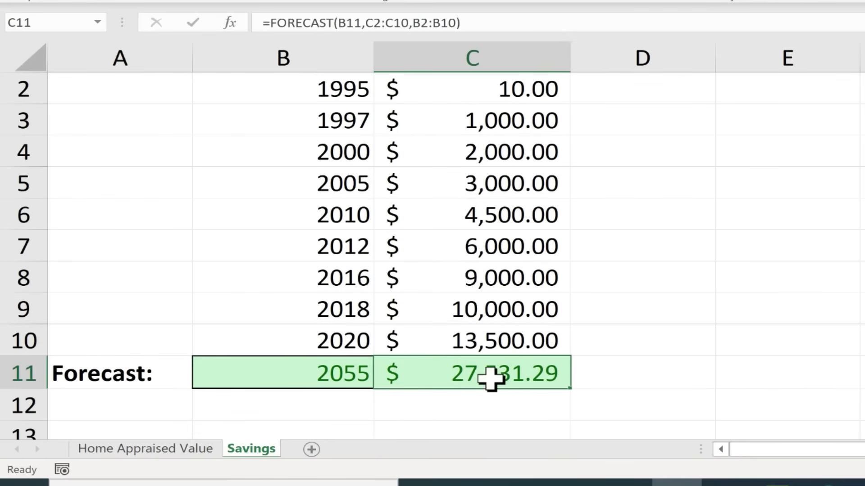
pyautogui.click(144, 449)
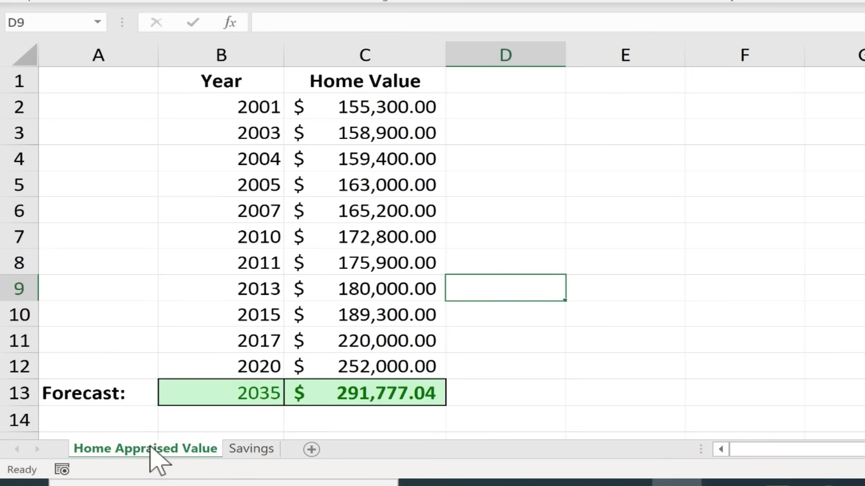
pyautogui.moveTo(250, 405)
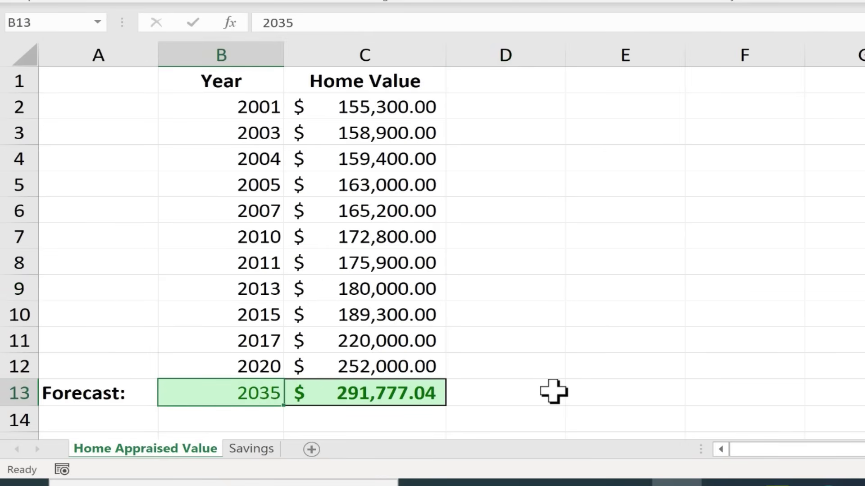
# - Change the home value forecast year to 2055 so the prediction becomes $379,070.77
pyautogui.write('2')
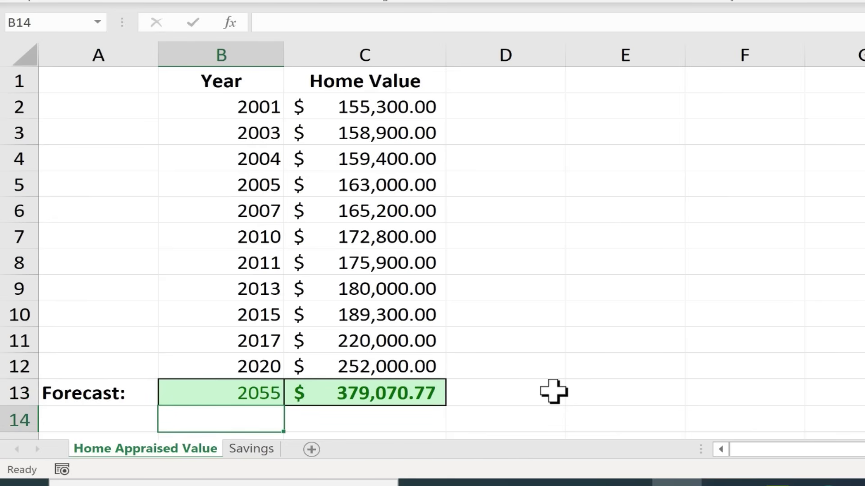
pyautogui.moveTo(359, 417)
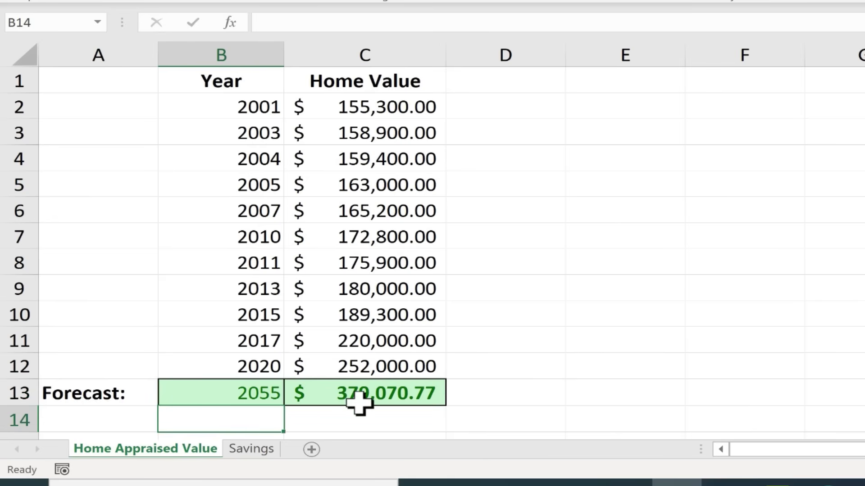
pyautogui.click(364, 393)
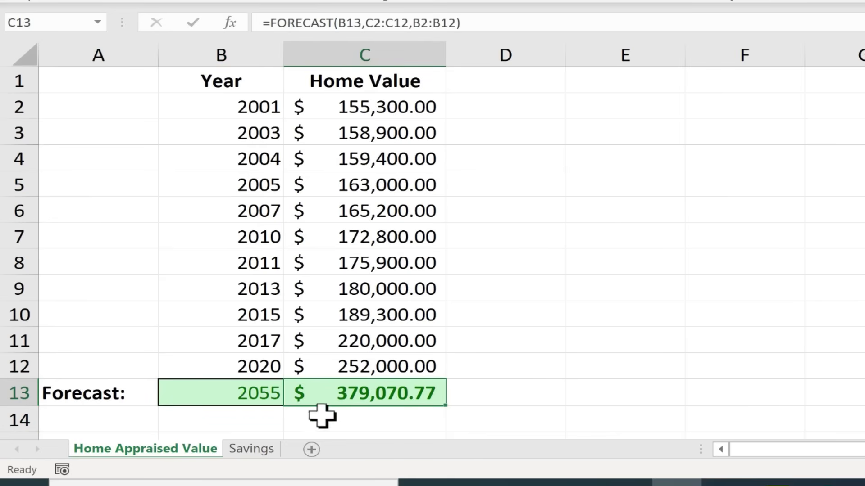